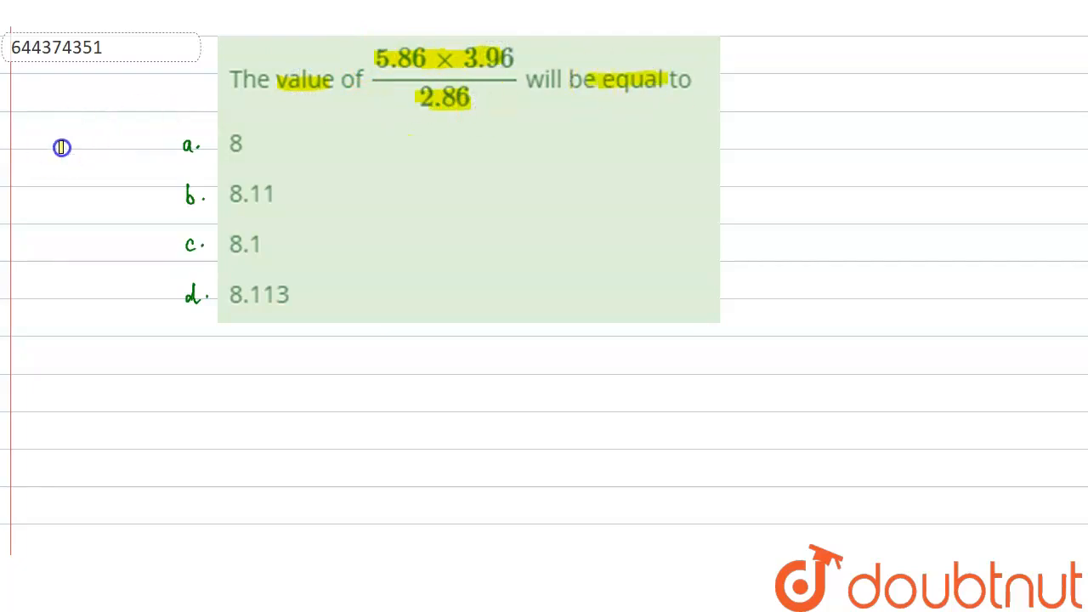
{"action": "mouse_move", "coordinate": [178, 201]}
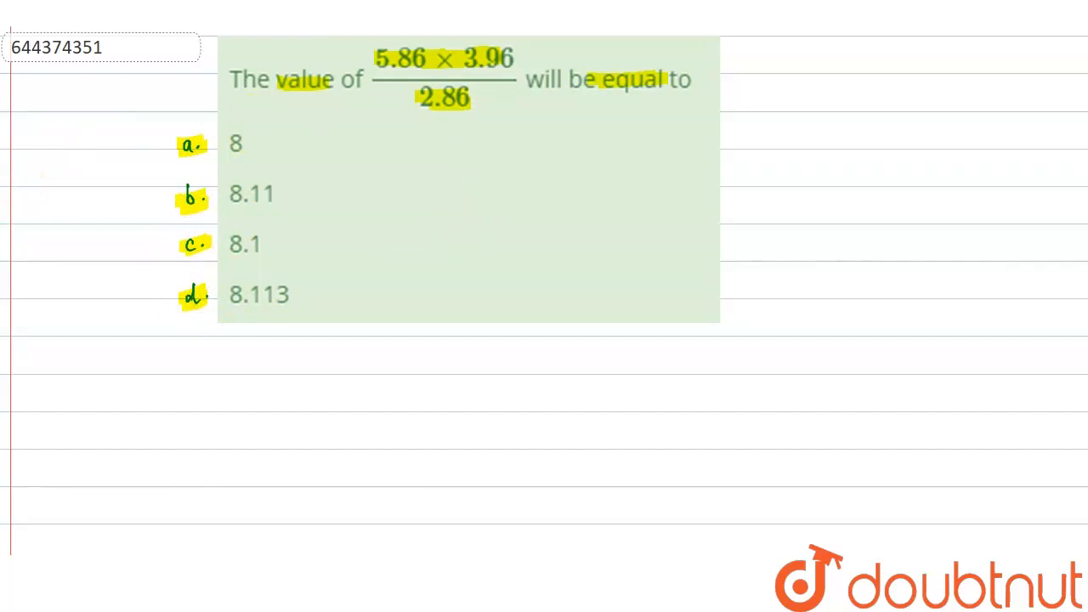
Draw a wavy red underline beneath the denominator 2.86 of the question's fraction
{"action": "left_click", "coordinate": [374, 119]}
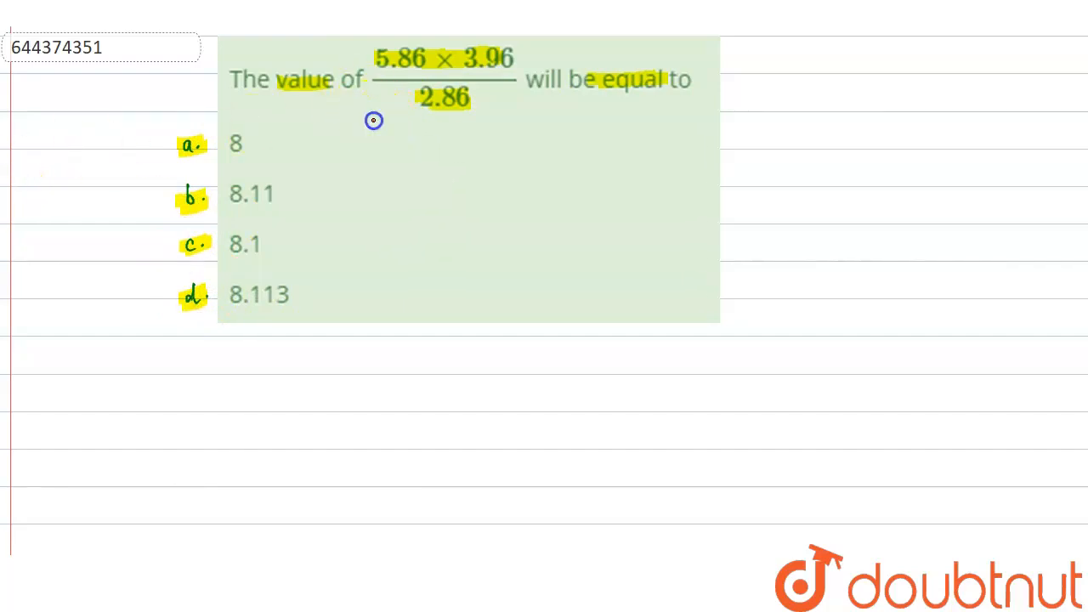
{"action": "left_click_drag", "start_coordinate": [374, 119], "coordinate": [507, 119]}
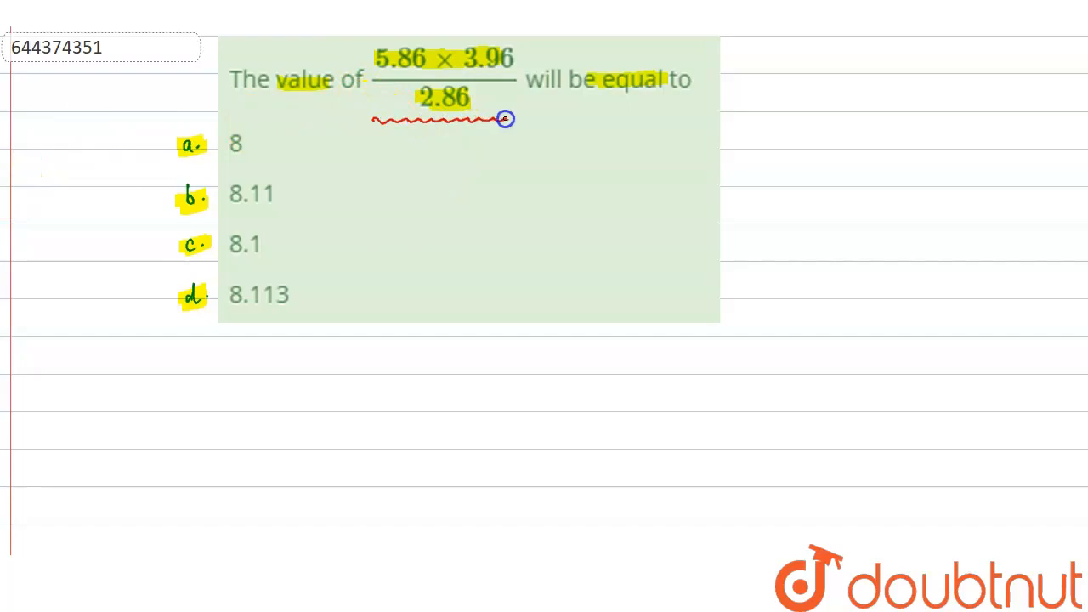
{"action": "mouse_move", "coordinate": [338, 428]}
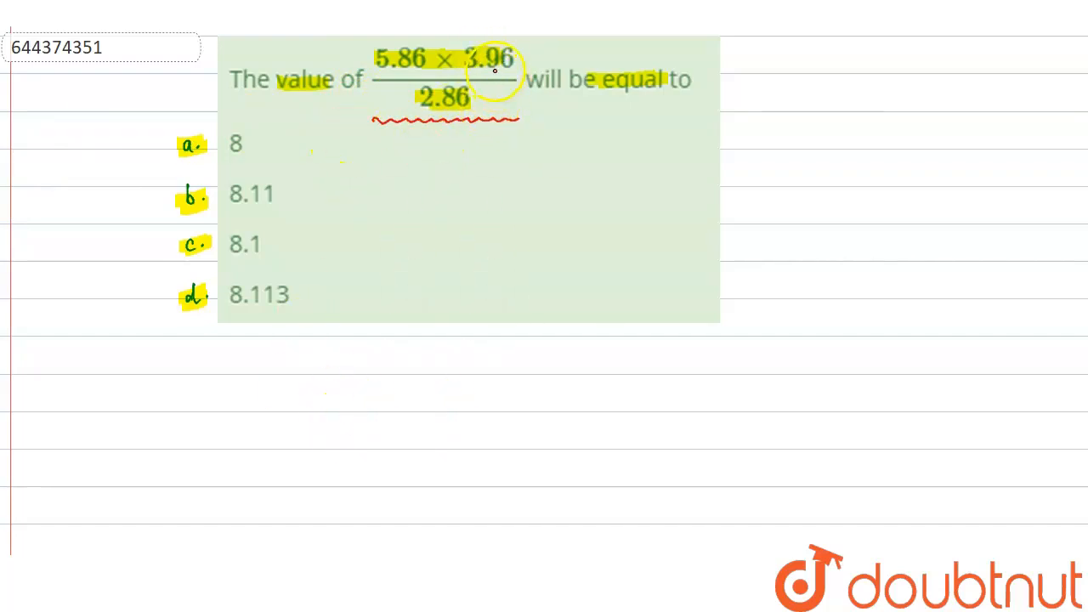
{"action": "mouse_move", "coordinate": [265, 388]}
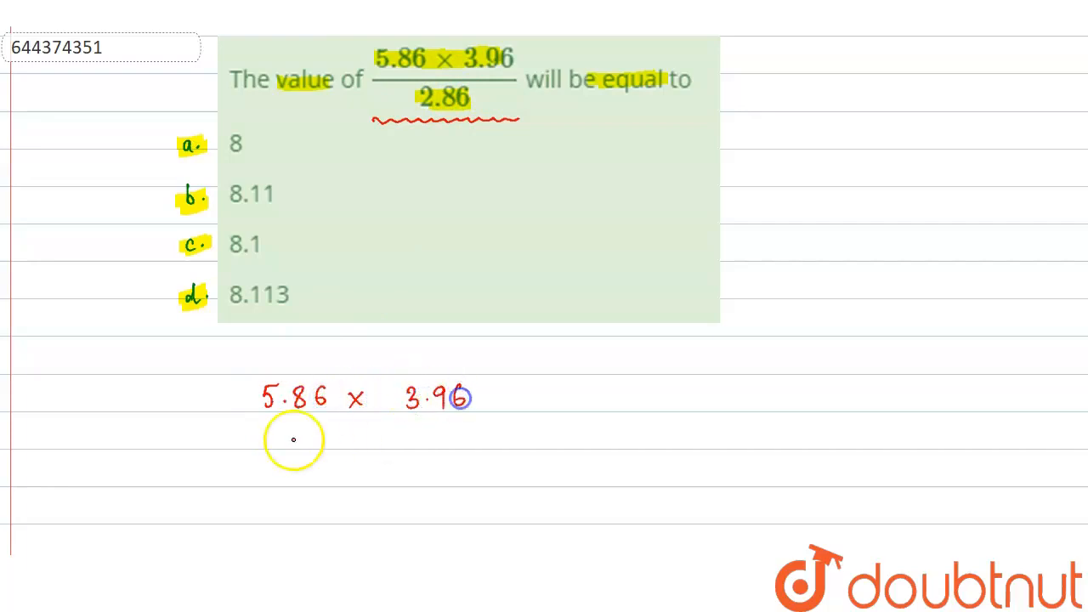
Handwrite the fraction 5.86 × 3.96 over 2.86 below the question with an equals sign
{"action": "left_click_drag", "start_coordinate": [262, 423], "coordinate": [480, 423]}
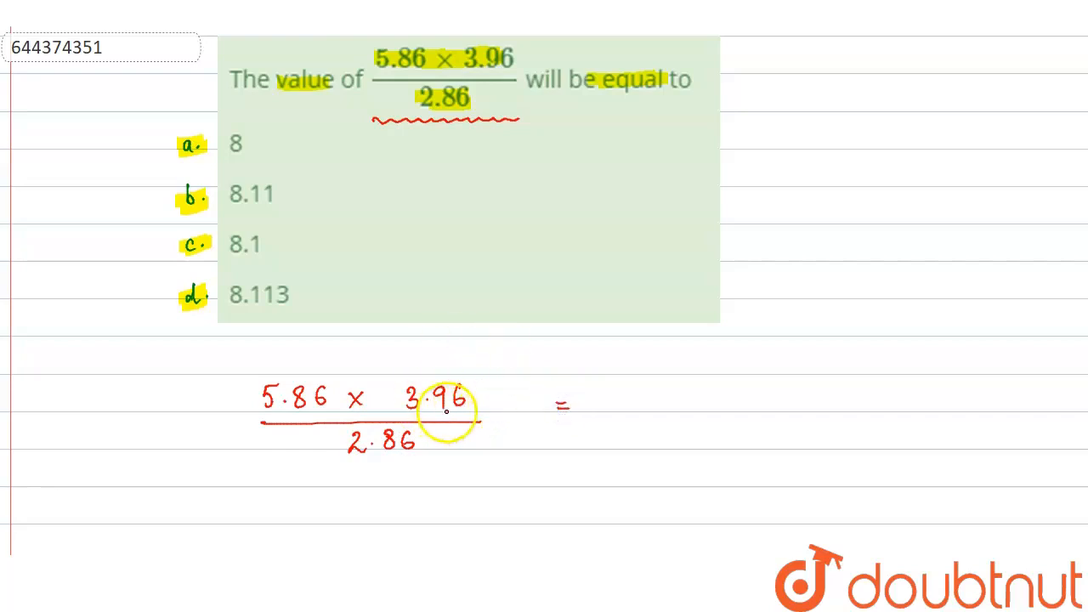
{"action": "mouse_move", "coordinate": [62, 531]}
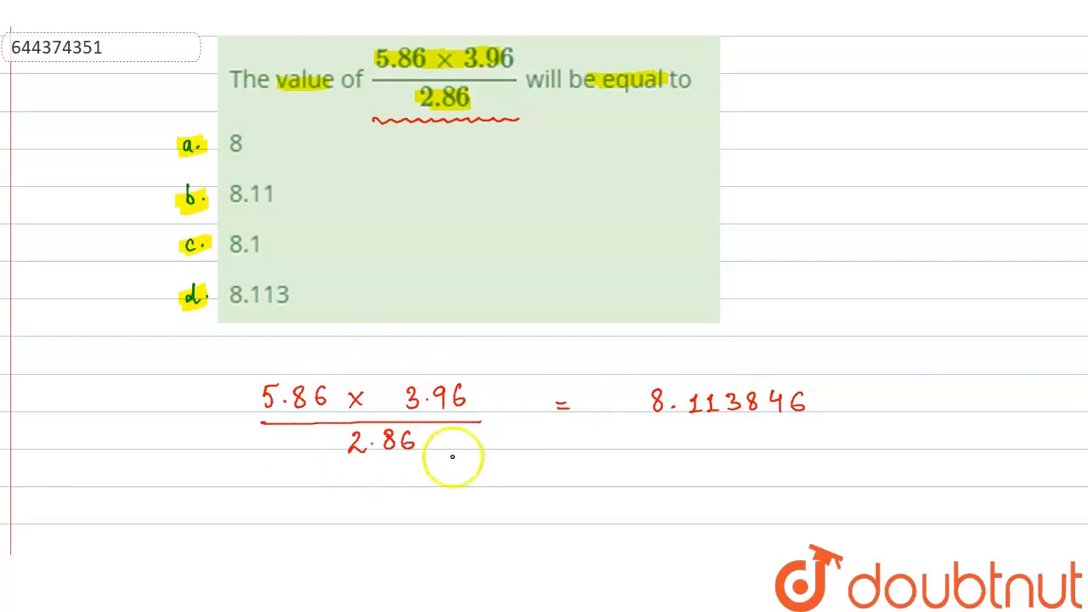
{"action": "mouse_move", "coordinate": [723, 439]}
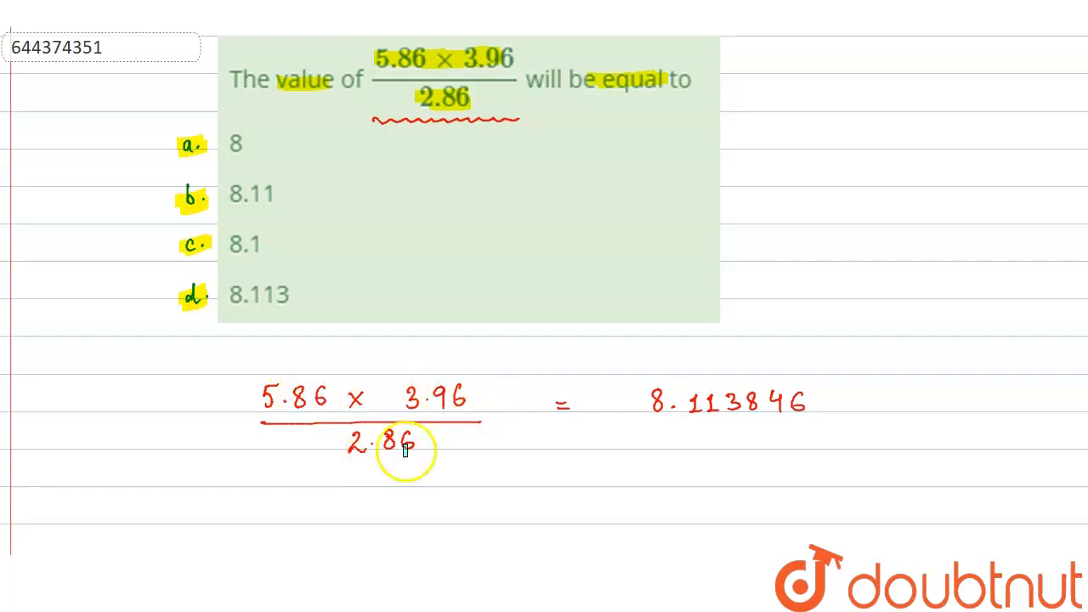
{"action": "mouse_move", "coordinate": [274, 389]}
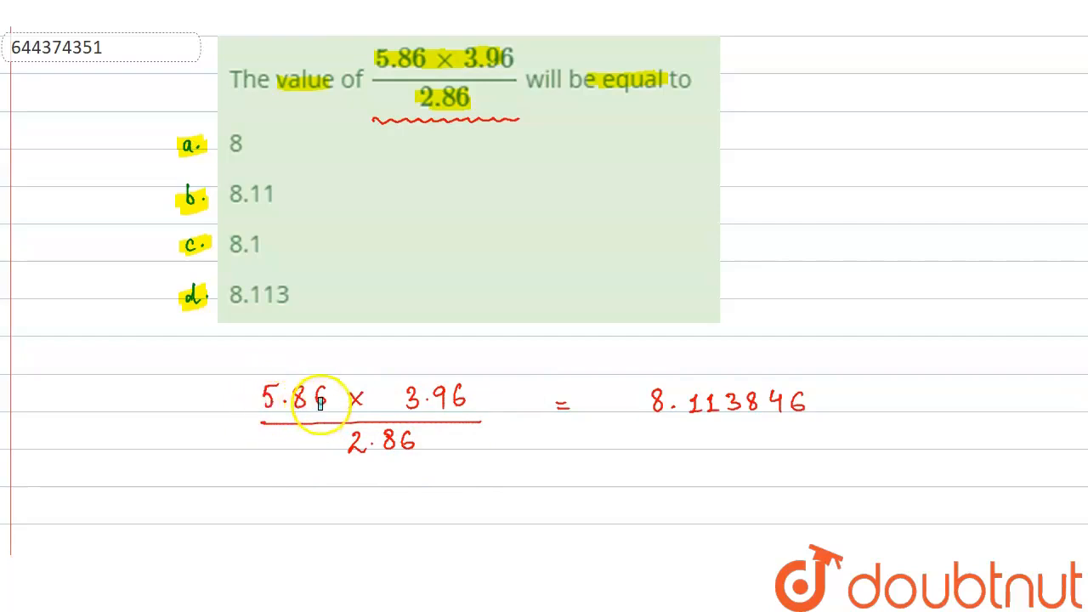
Highlight the numbers 5.86, 3.96 and 2.86 in the handwritten fraction
{"action": "double_click", "coordinate": [292, 398]}
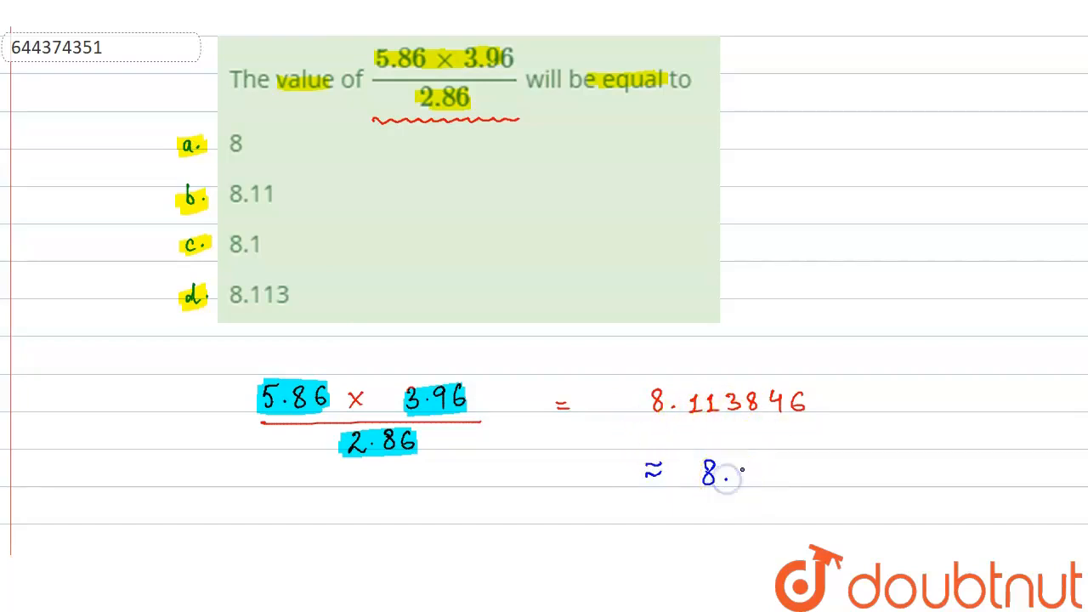
Complete the rounded result as 8.11 and write 'Ans' beside option b
{"action": "type", "text": "11"}
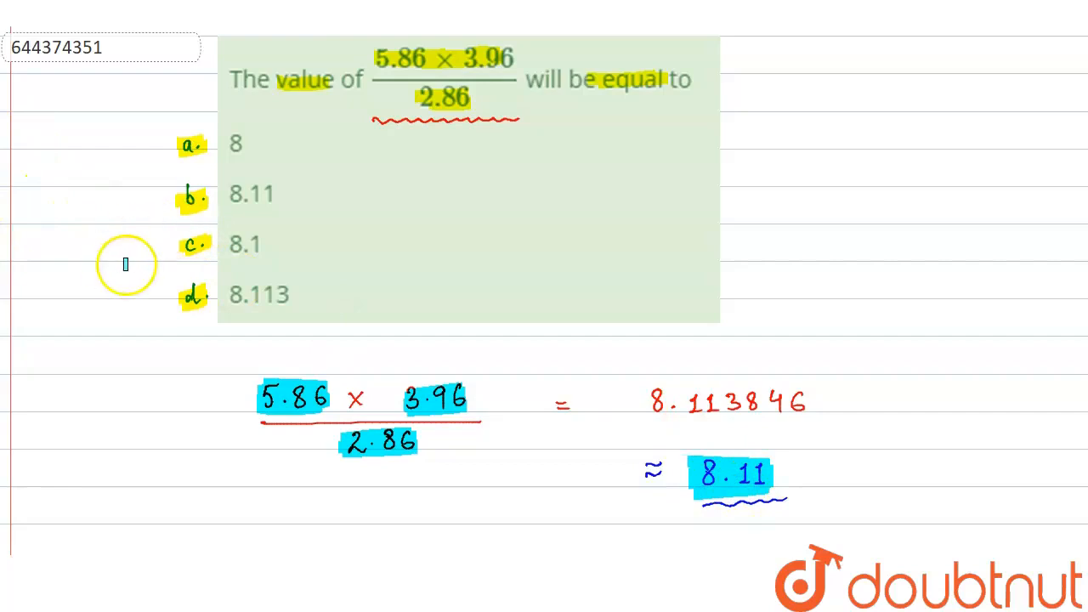
{"action": "mouse_move", "coordinate": [196, 197]}
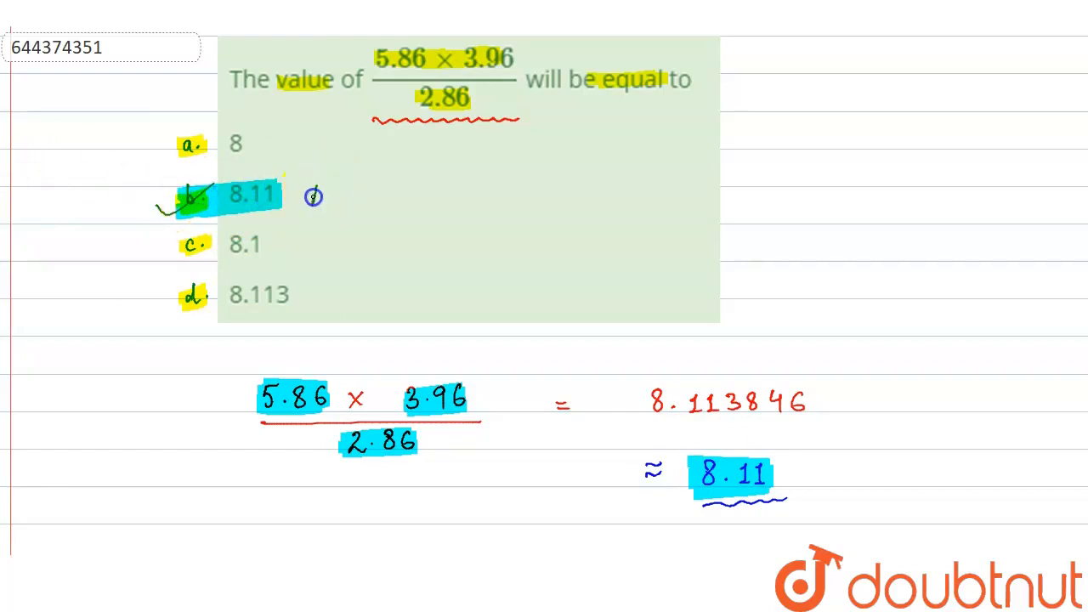
{"action": "type", "text": "Answ"}
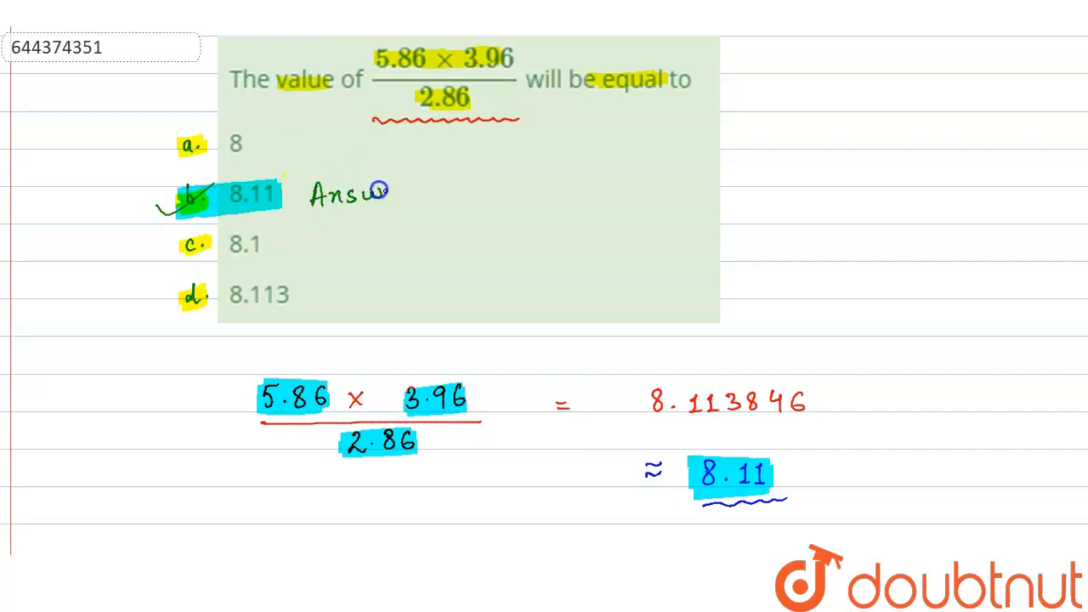